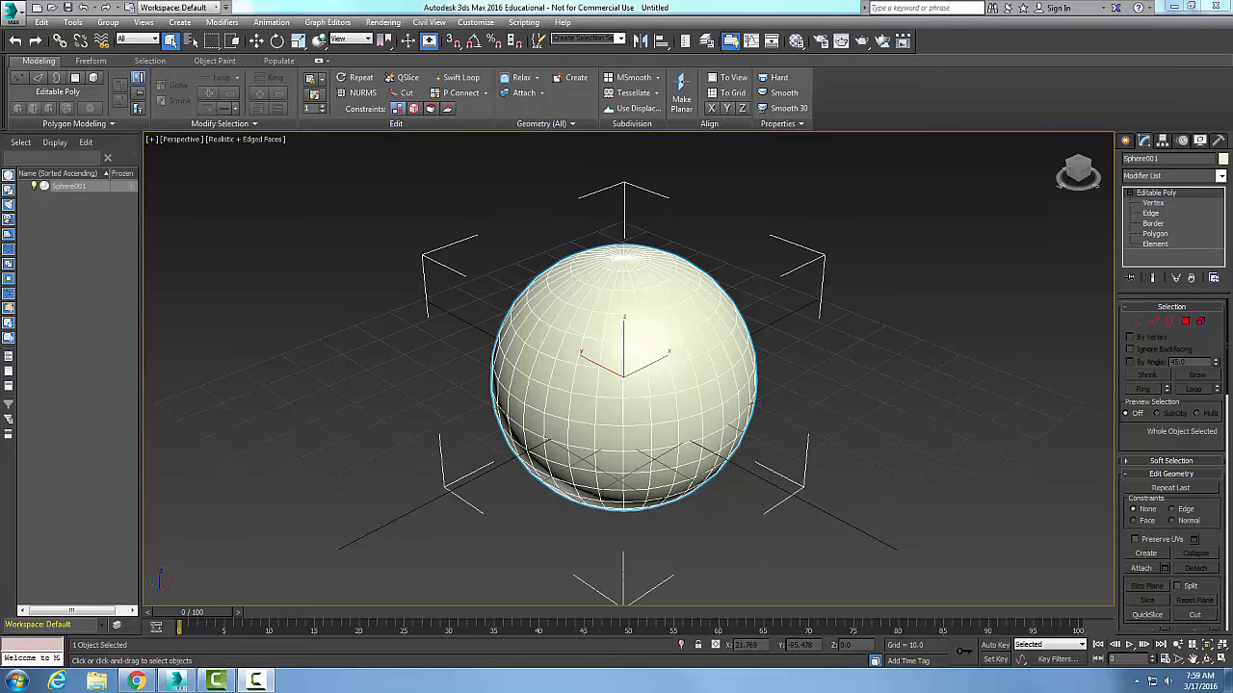
mouse_move(1227, 219)
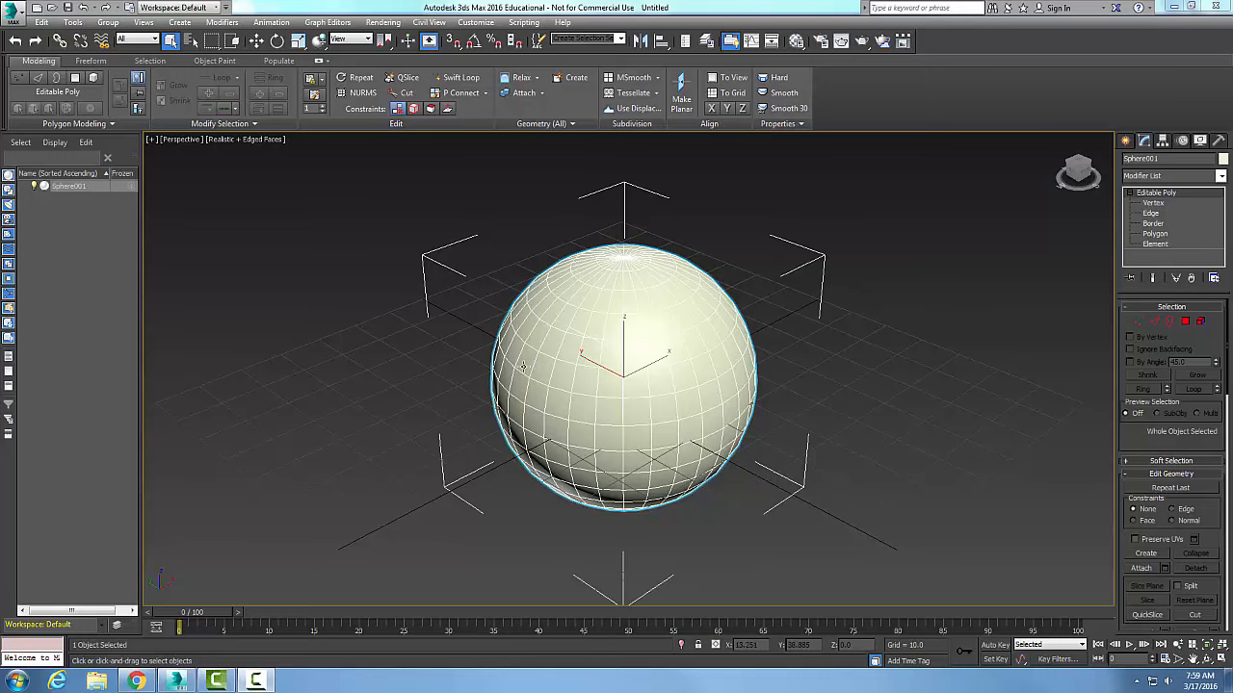
mouse_move(650, 444)
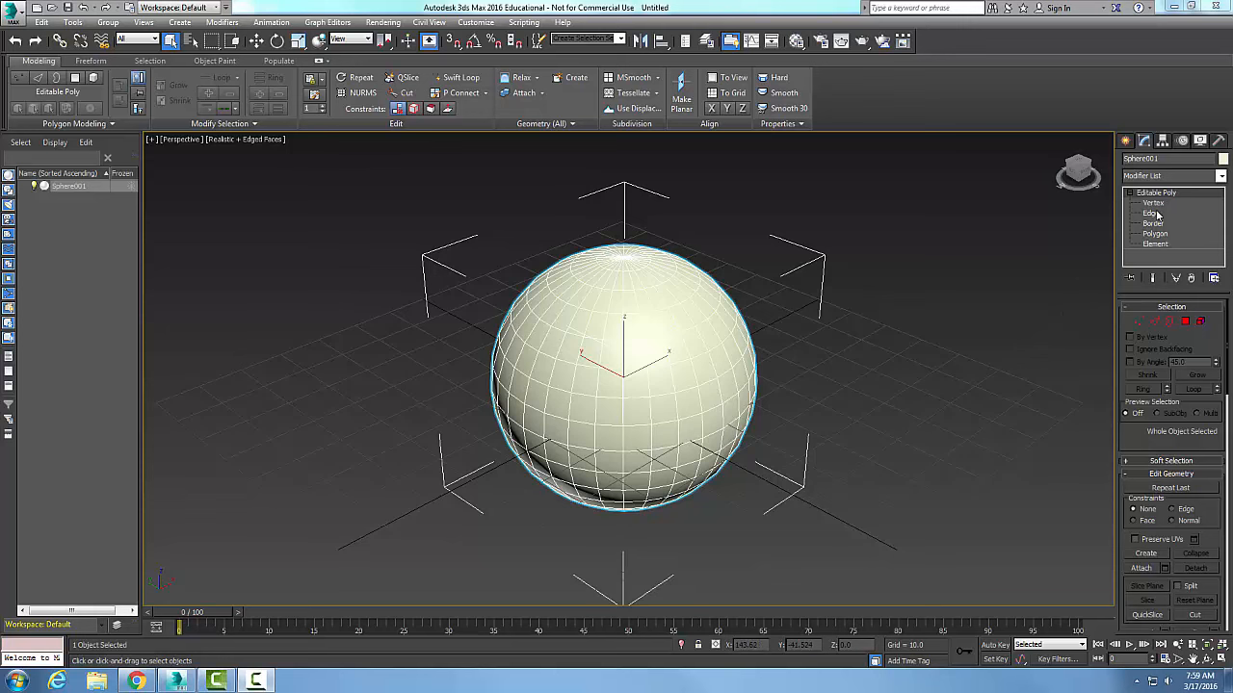
Enter the Editable Poly sphere's Edge sub-object level.
click(1153, 213)
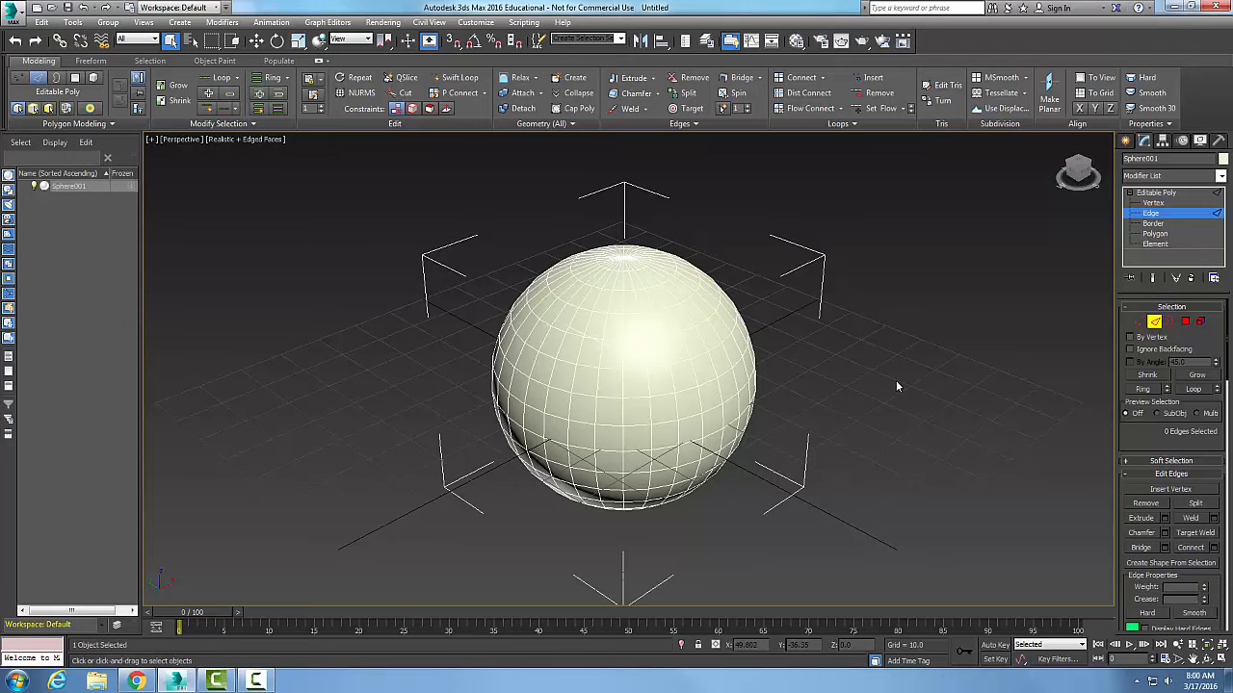
mouse_move(797, 417)
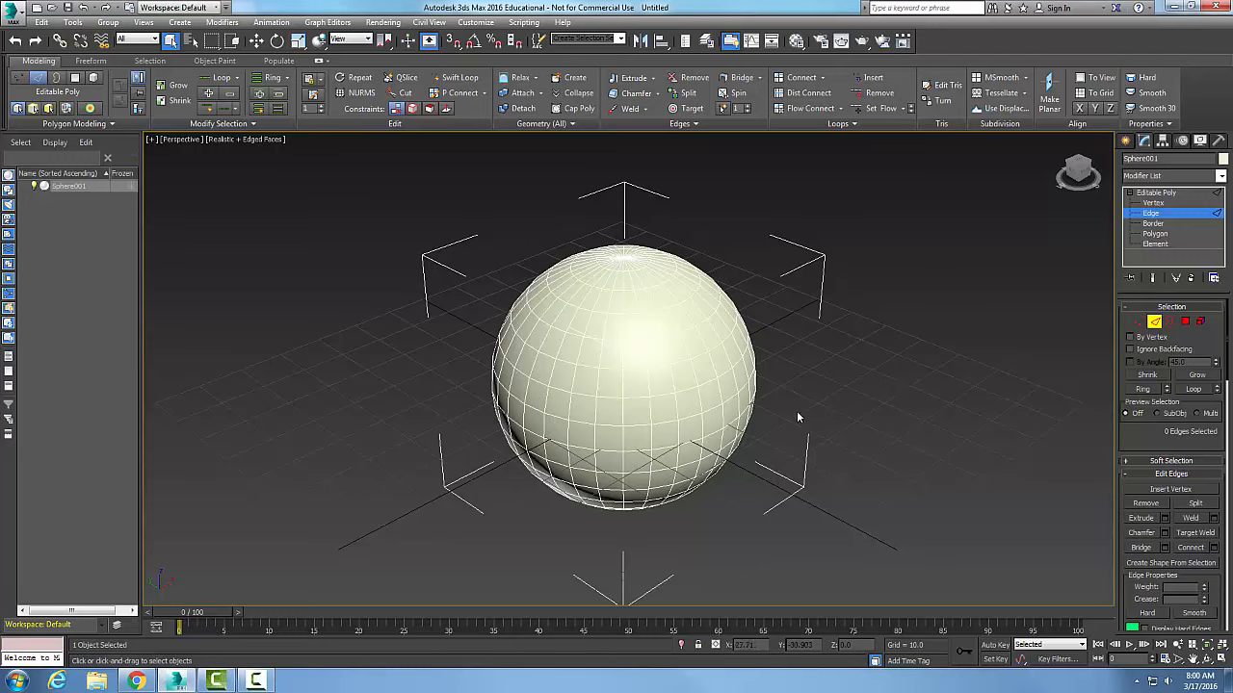
mouse_move(711, 413)
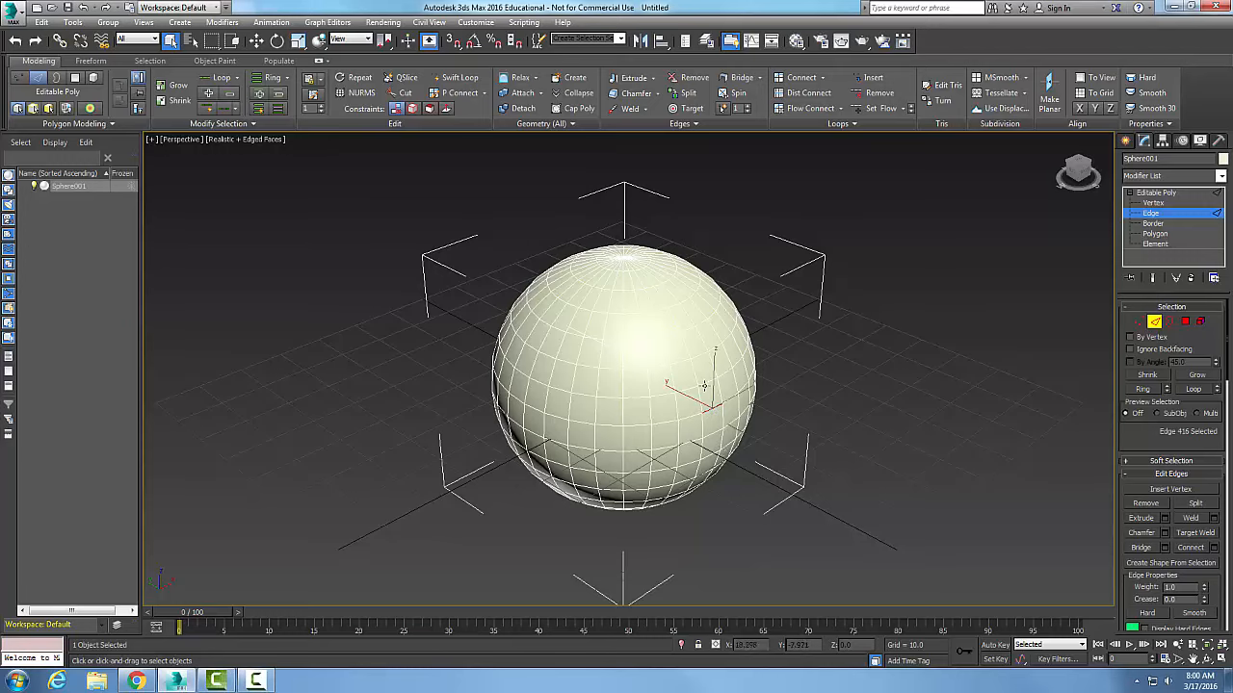
Ctrl-add a neighbouring front edge, giving two selected edges on the sphere.
click(722, 424)
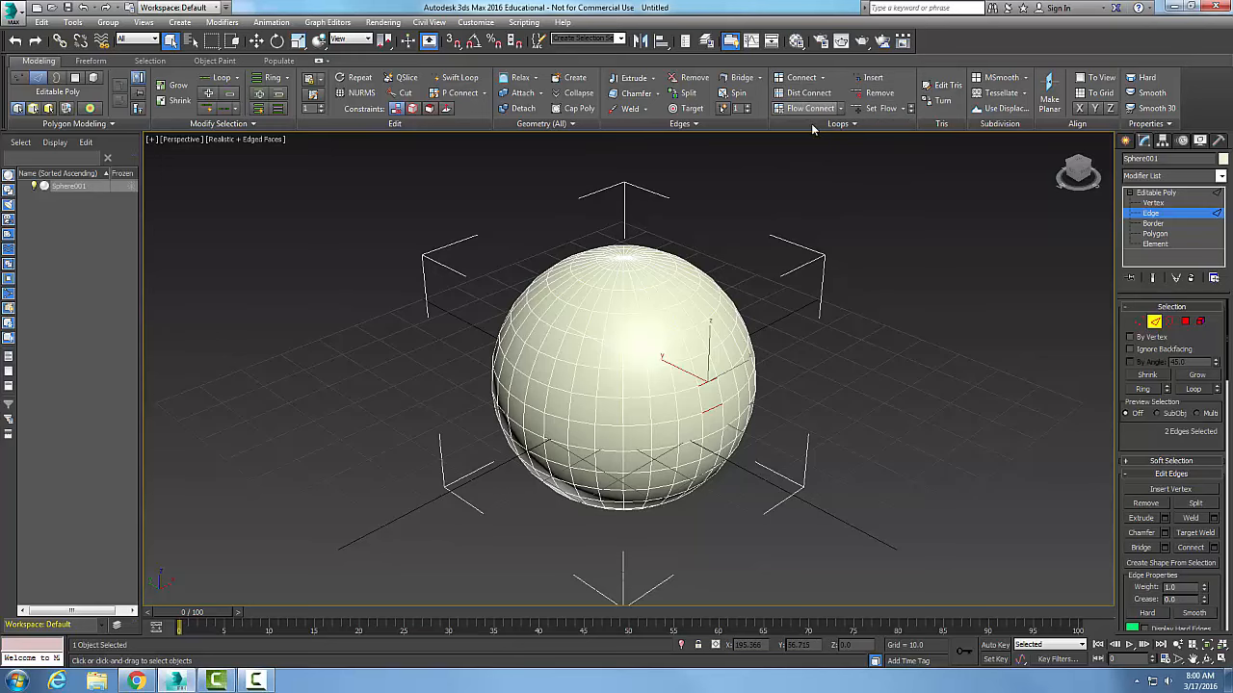
mouse_move(811, 108)
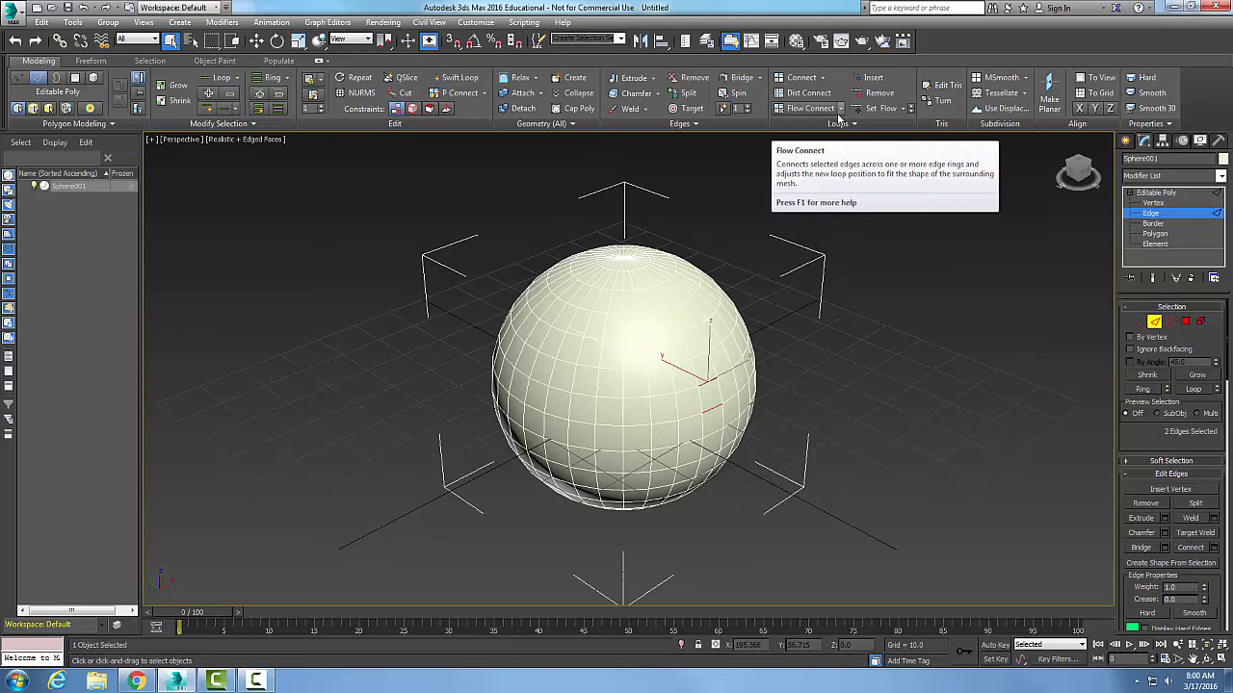
mouse_move(810, 108)
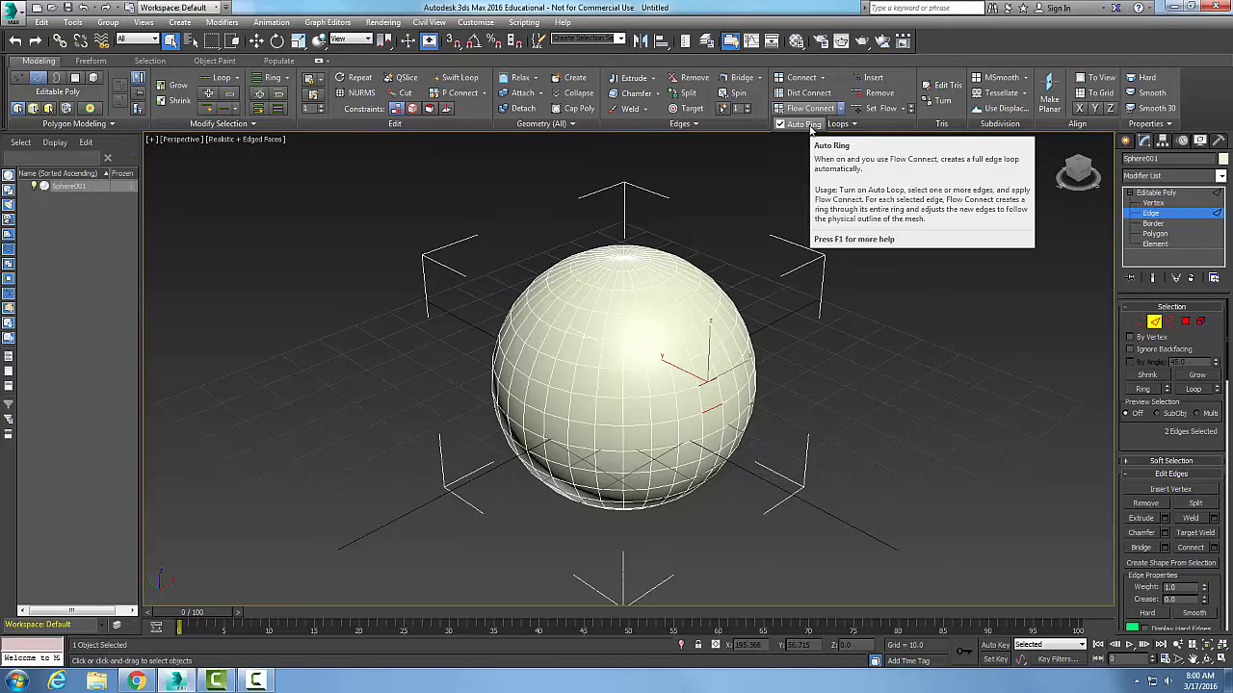
mouse_move(809, 171)
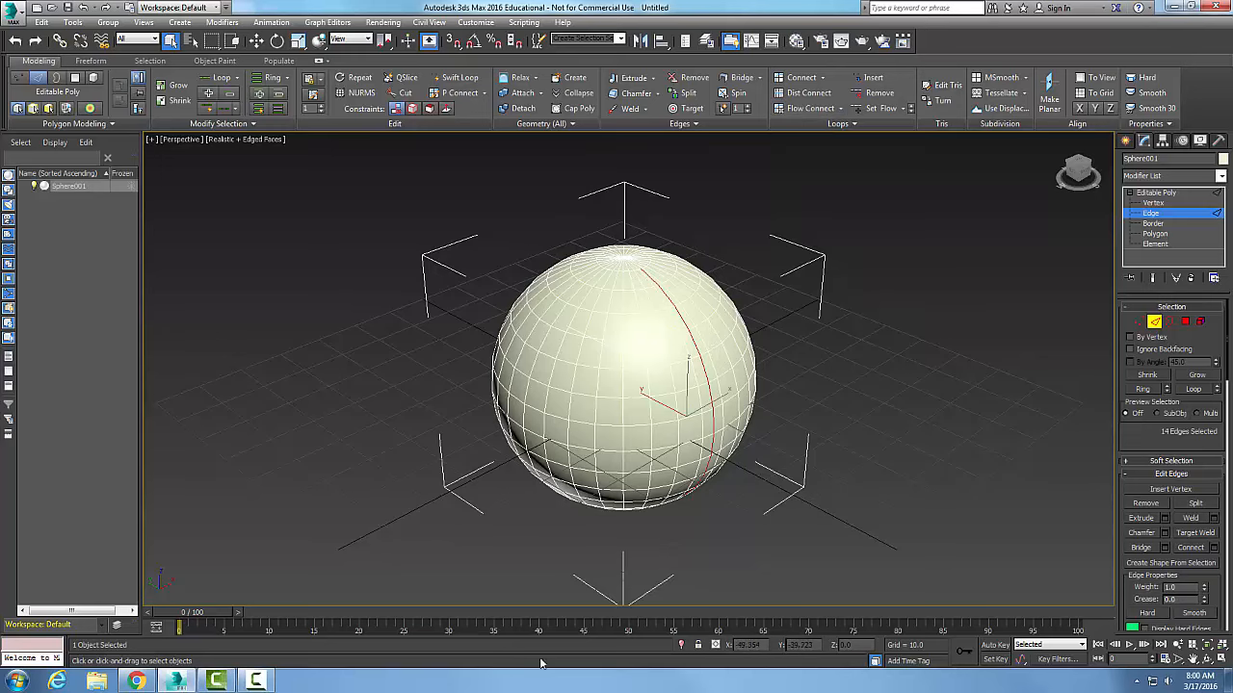
mouse_move(688, 521)
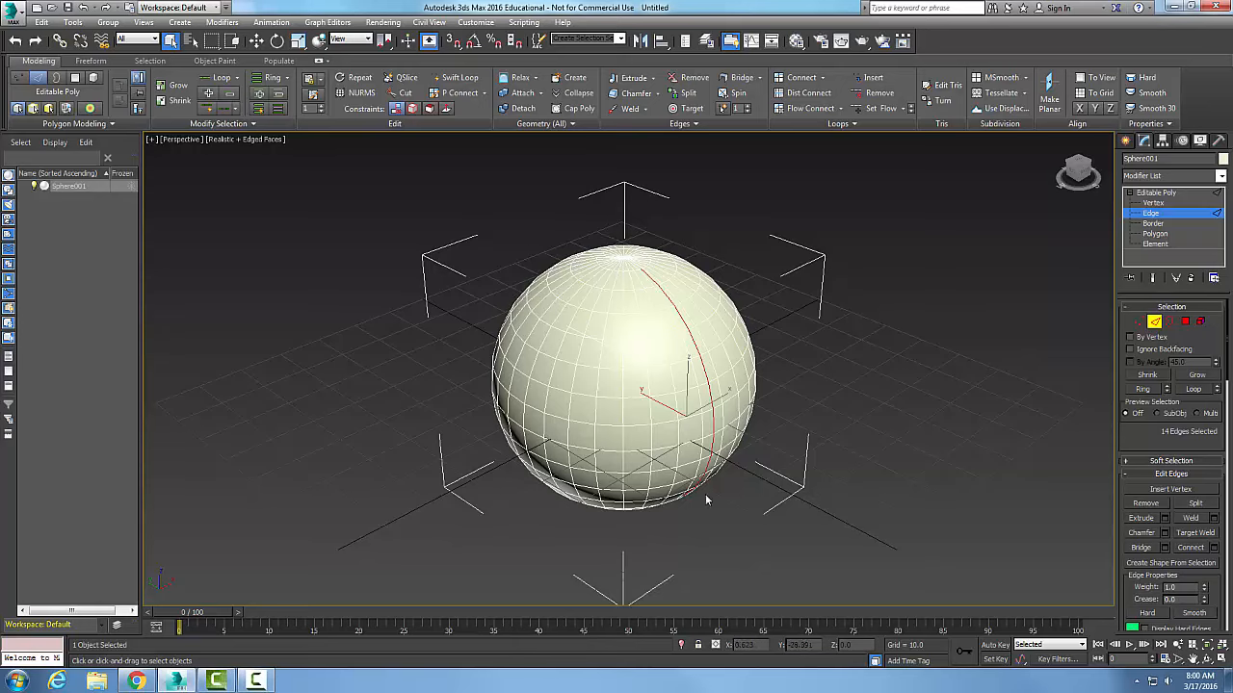
mouse_move(698, 569)
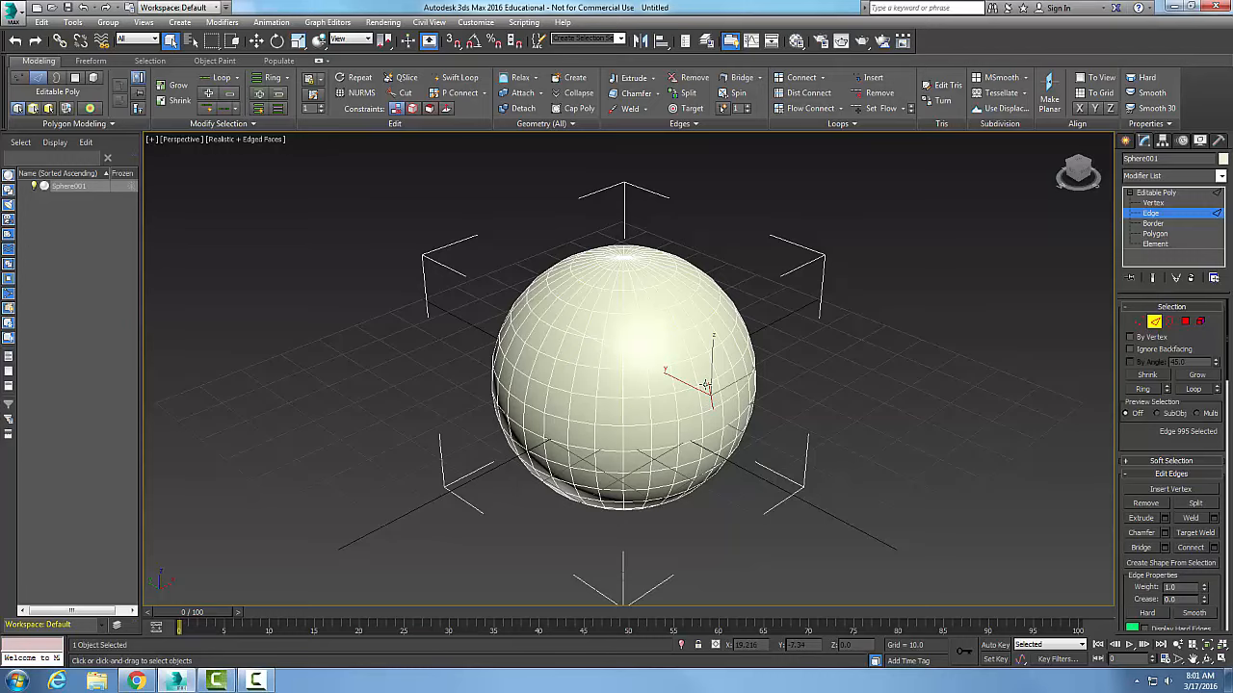
mouse_move(703, 374)
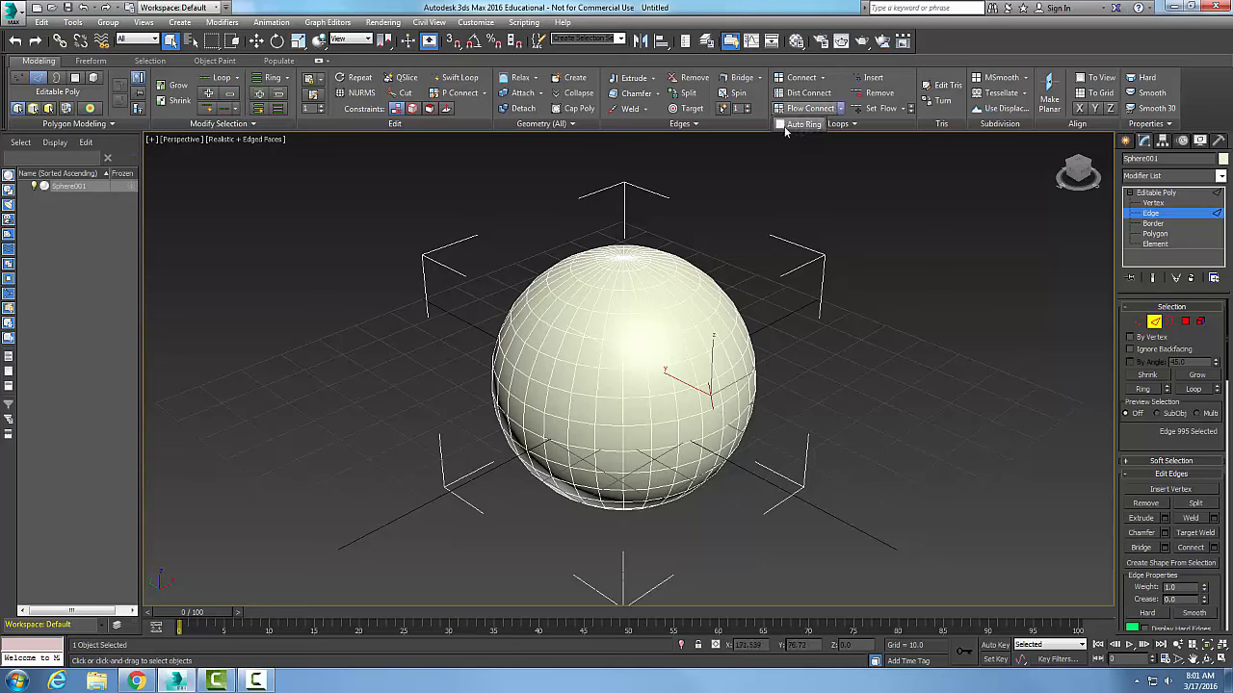
Uncheck Auto Ring under Flow Connect in the Loops panel.
click(780, 124)
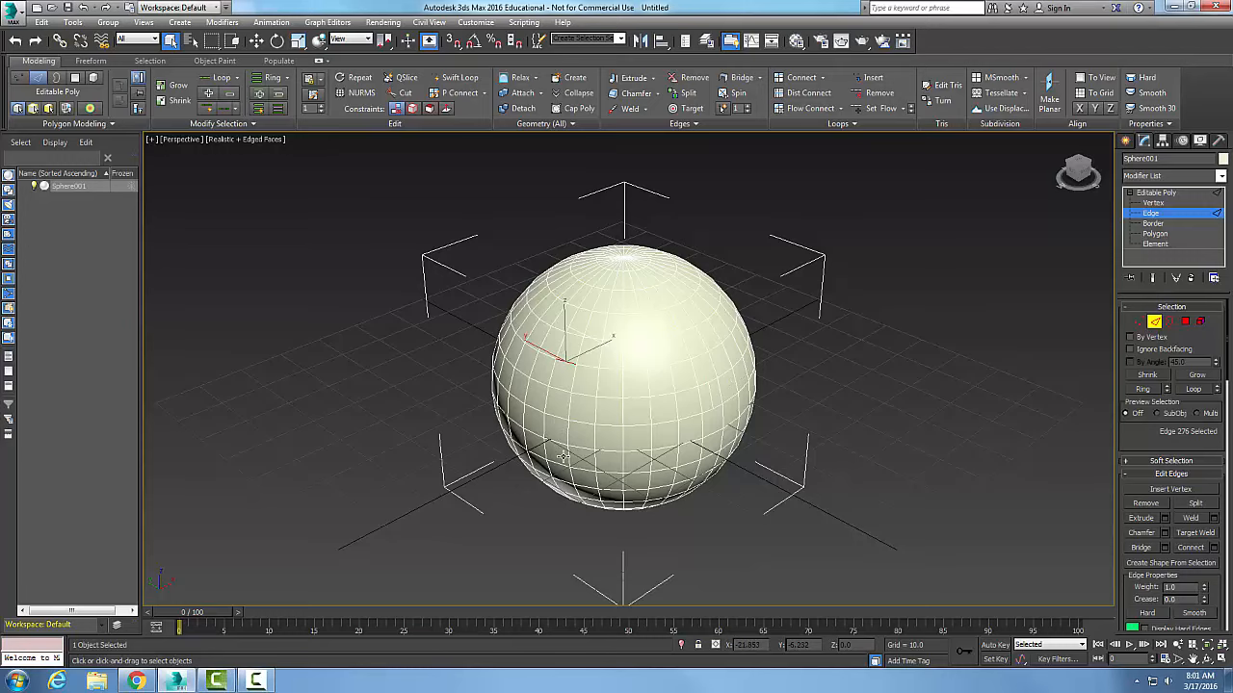
Add another left-side edge, completing three selected edges on the sphere's left.
click(561, 421)
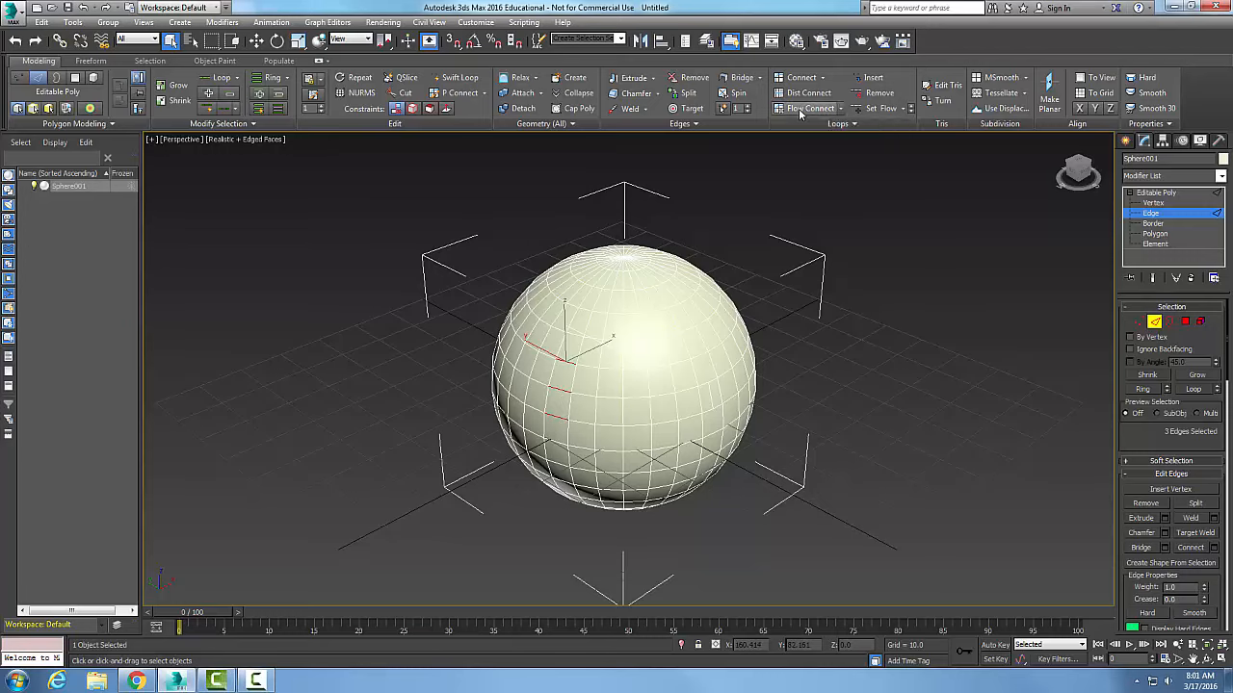
mouse_move(810, 107)
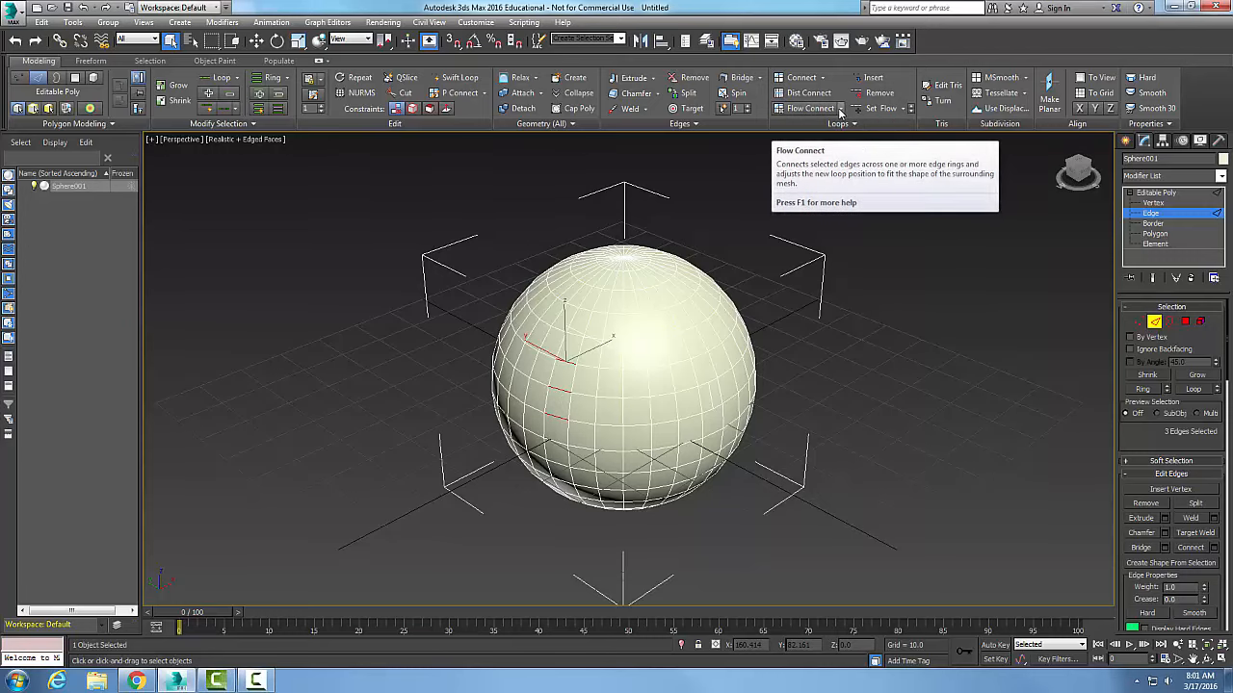